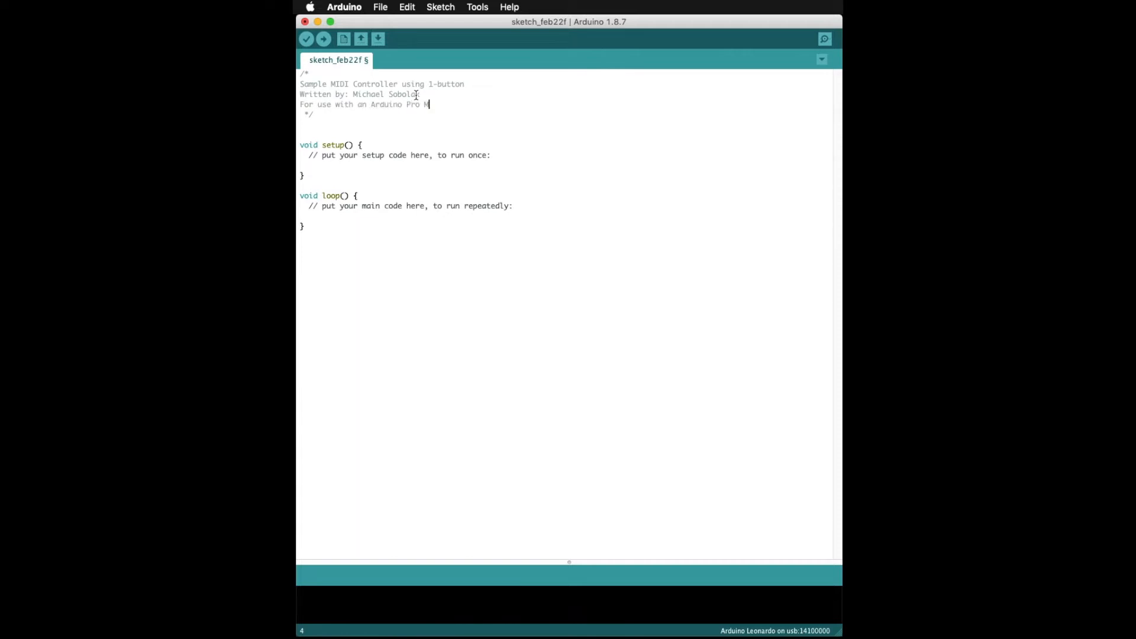
# Step: Add the GitHub link to the header and include MIDI_Controller.h, commented as letting the Arduino speak "MIDI"
pyautogui.write('icro')
pyautogui.write('Using MIDI_Controller.h library from tttapa')
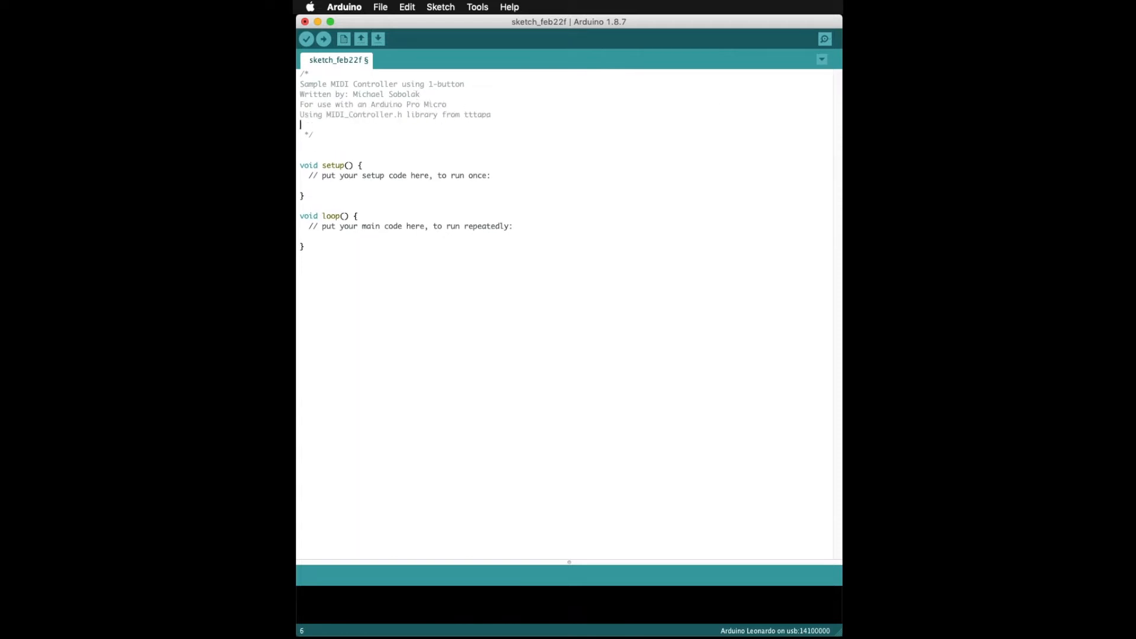
pyautogui.write('https://github.com/tttapa/MIDI_controller')
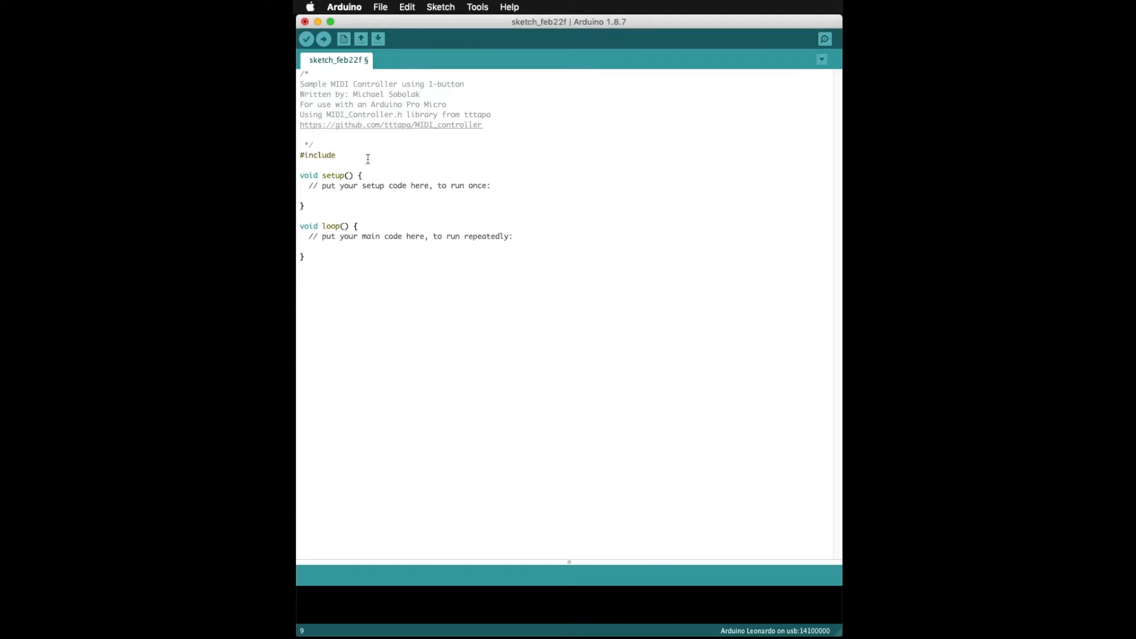
pyautogui.write('<MIDI_')
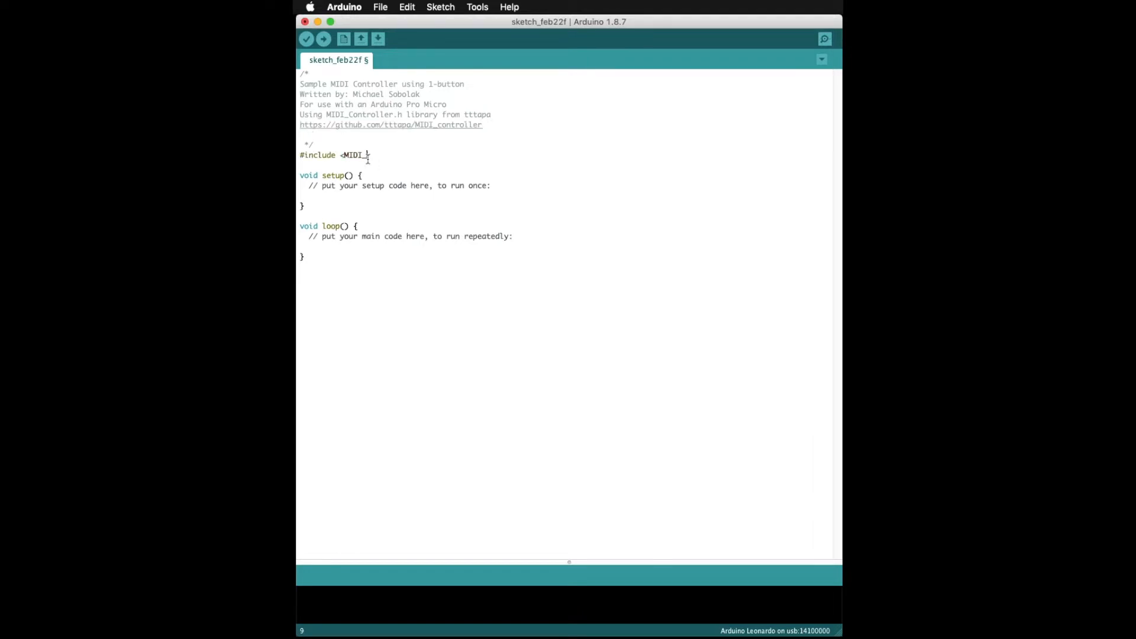
pyautogui.write('controller.h> // This let')
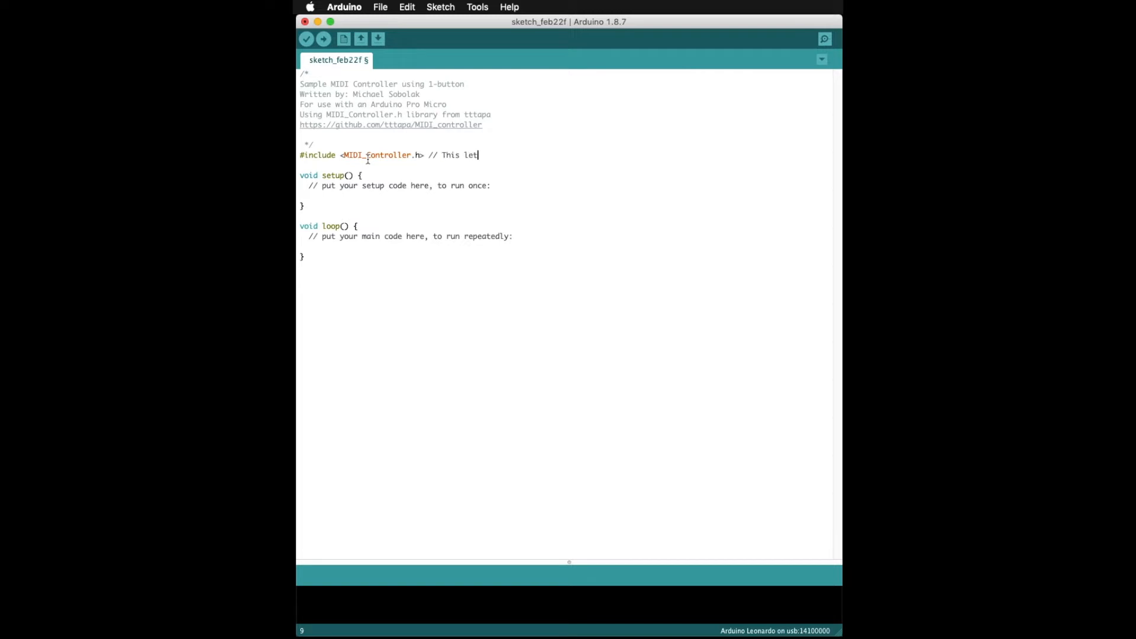
pyautogui.write('ts the Arduino speak "MIDI"')
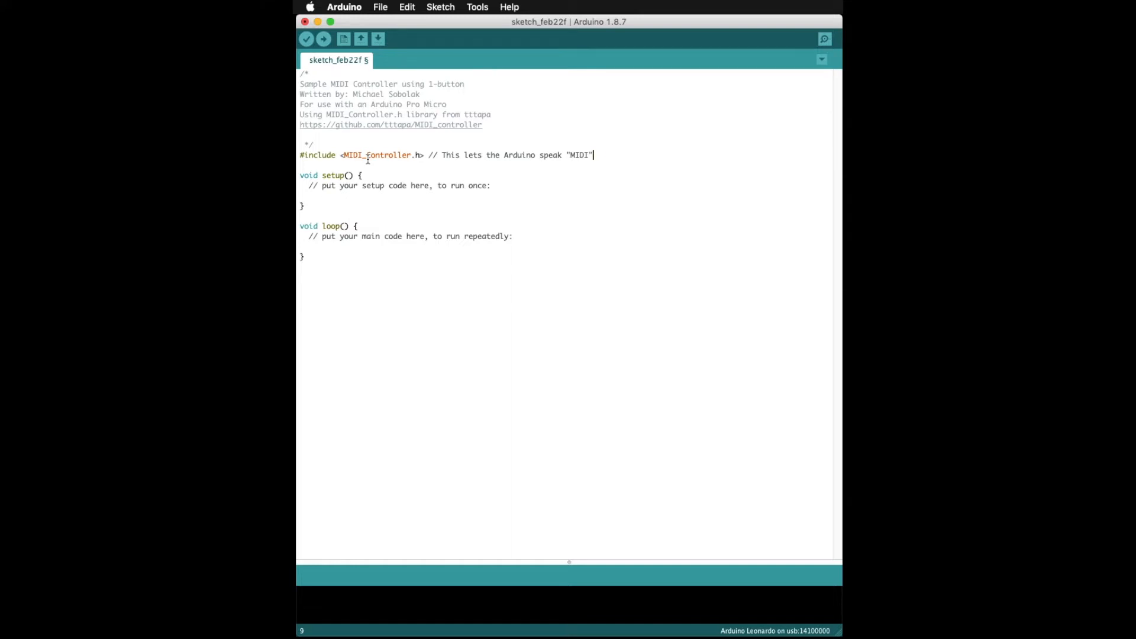
# Step: Declare const uint8_t velocity = 0b1111111 (full, 127) and note C4 = 60 with comments
pyautogui.write('const uin')
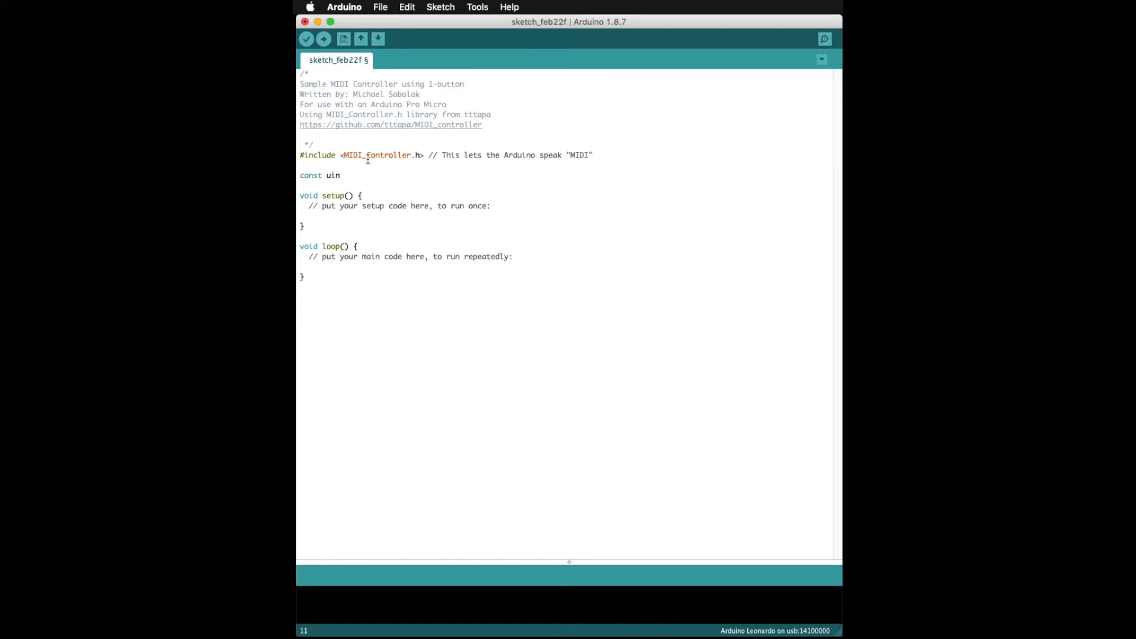
pyautogui.write('t8_t velocity = 0b')
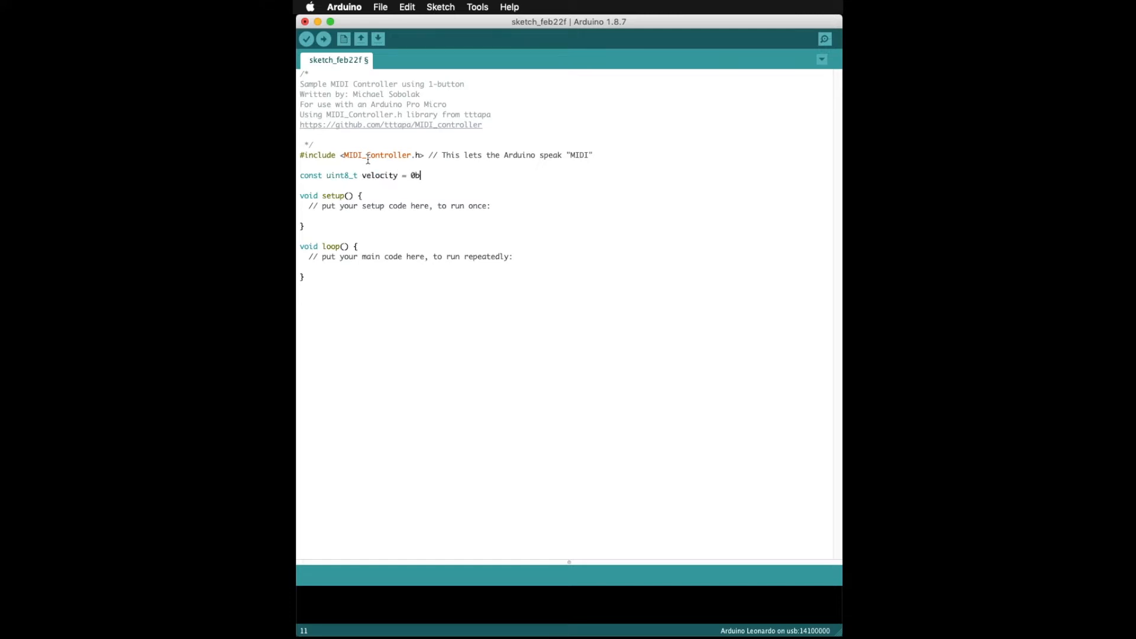
pyautogui.write('1111111; // This sets the default velocity')
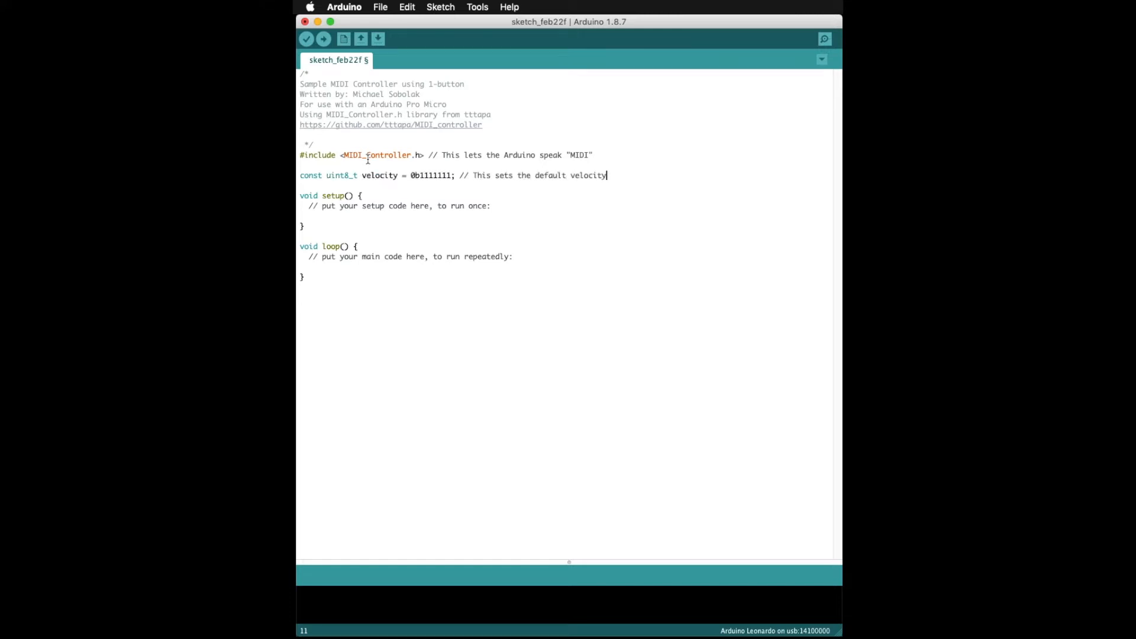
pyautogui.write('(volume) to full (127')
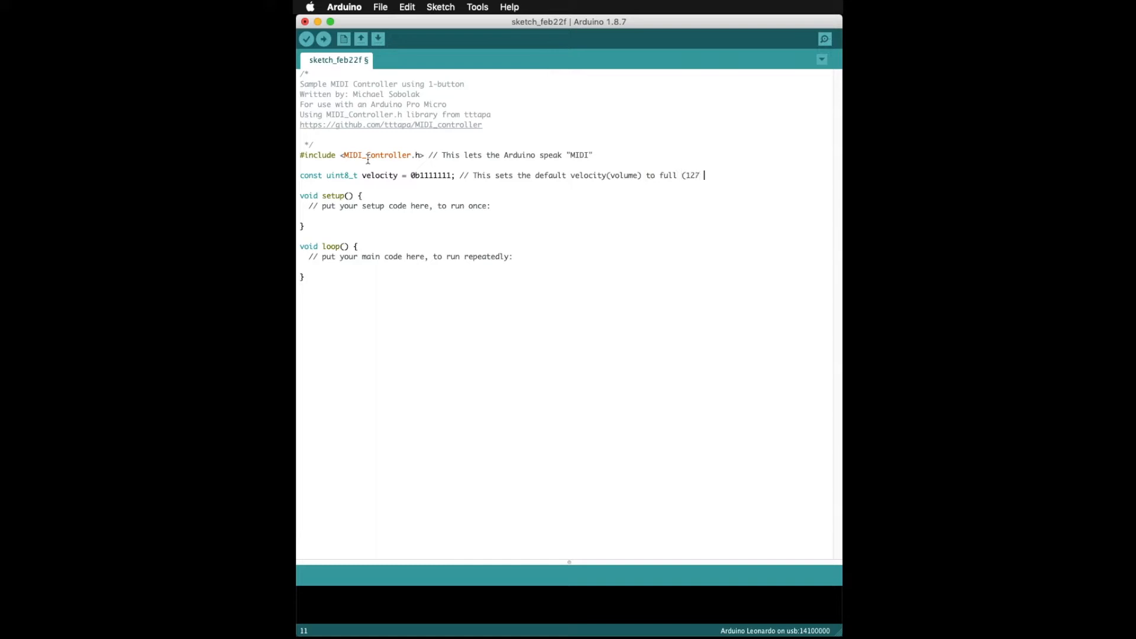
pyautogui.write('value)')
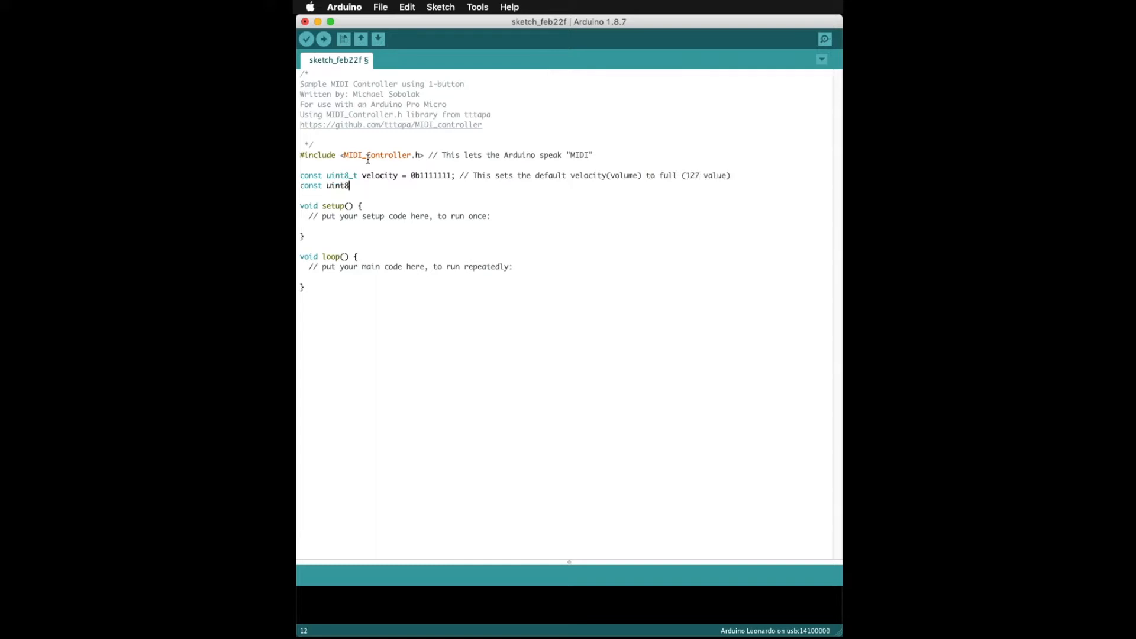
pyautogui.write('_t C4 = 60; // Put the note name(C4...D4...F3) here and the matching MIDI note value.')
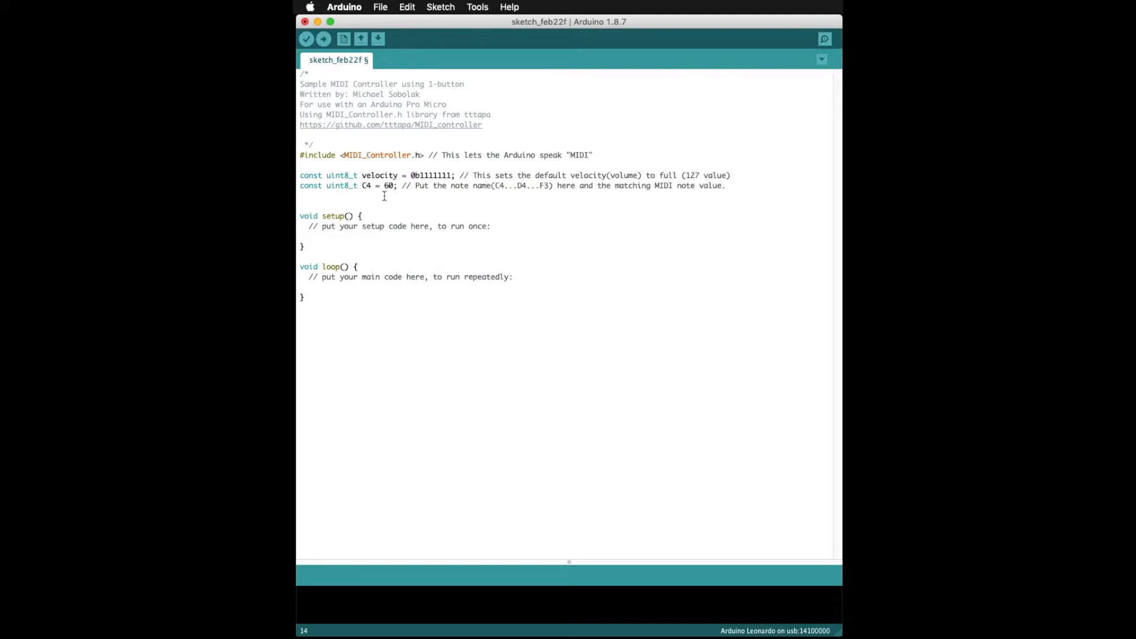
# Step: Declare Digital button1(2, C4, 1, velocity) with a comment giving the (pin, note, channel, velocity) format
pyautogui.write('Digital button')
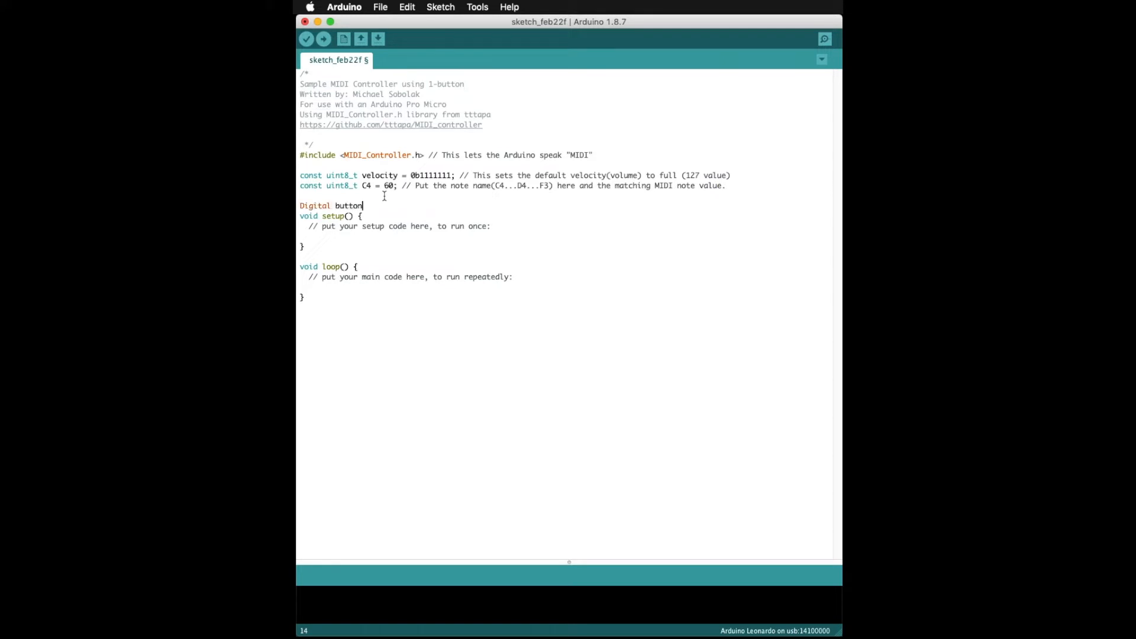
pyautogui.write('1(2, C4, 1, velo')
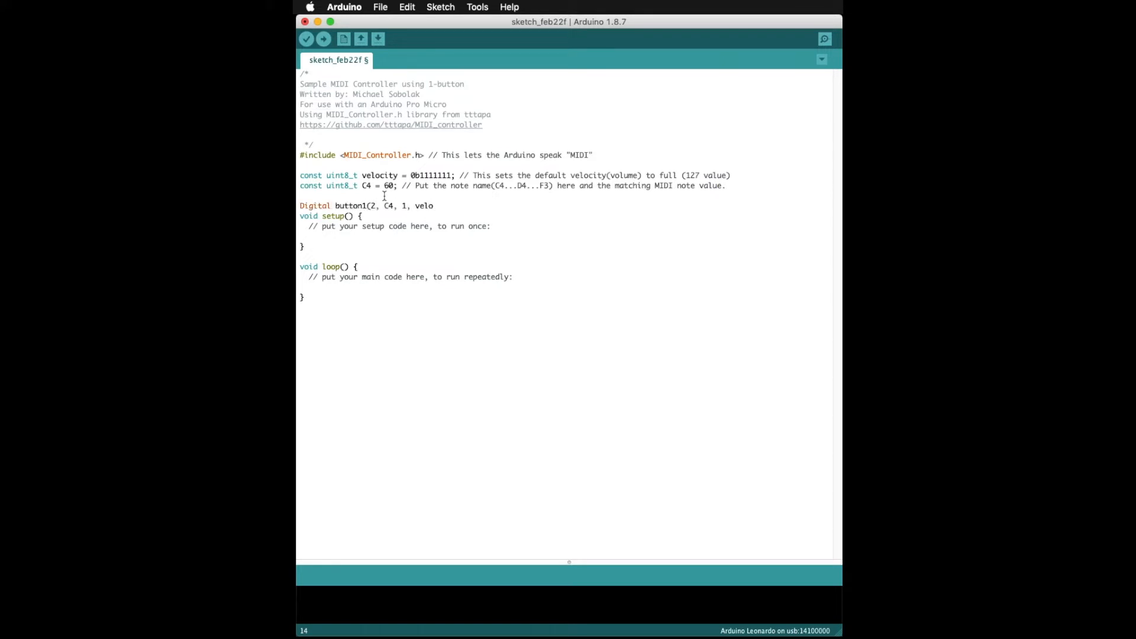
pyautogui.write('city); Format is this')
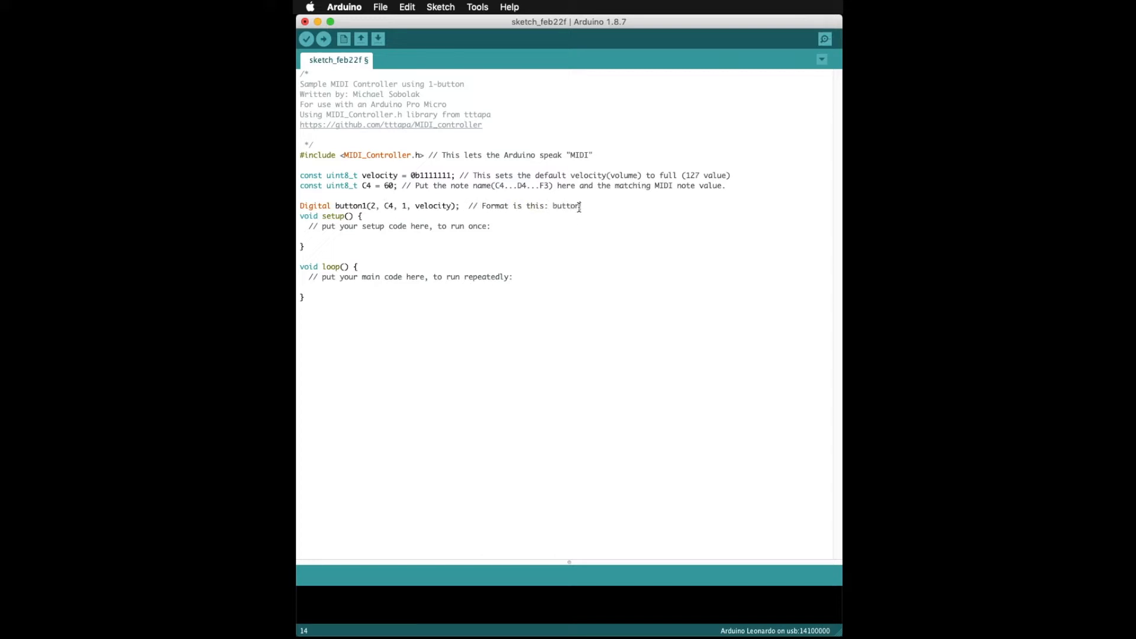
pyautogui.write('[number] (pin, note, channel, velocit')
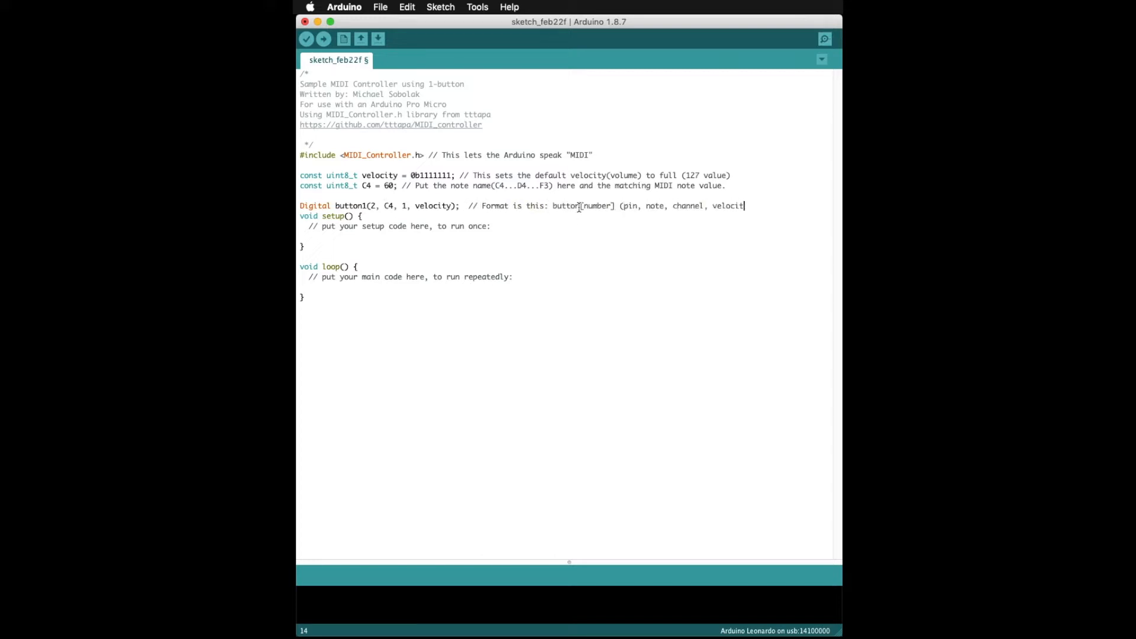
pyautogui.write('"velocity")')
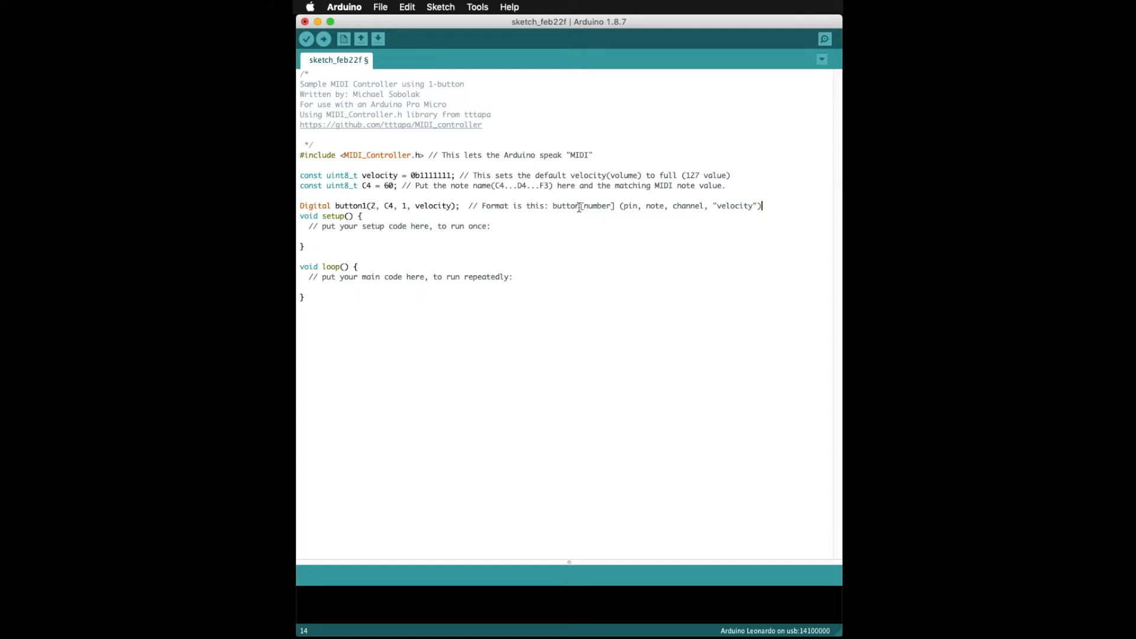
# Step: Declare Analog potentiometer(A0, MIDI_CC::Channel_Volume, 1) with its format comment, and note setup needs nothing
pyautogui.write('Analog potenti')
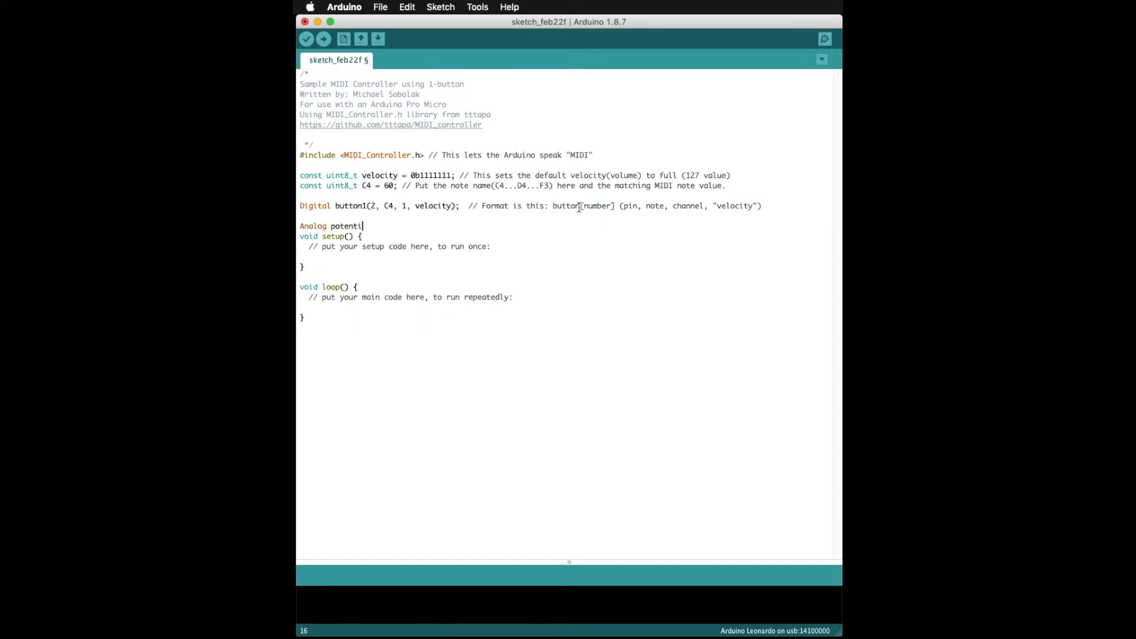
pyautogui.write('ometer')
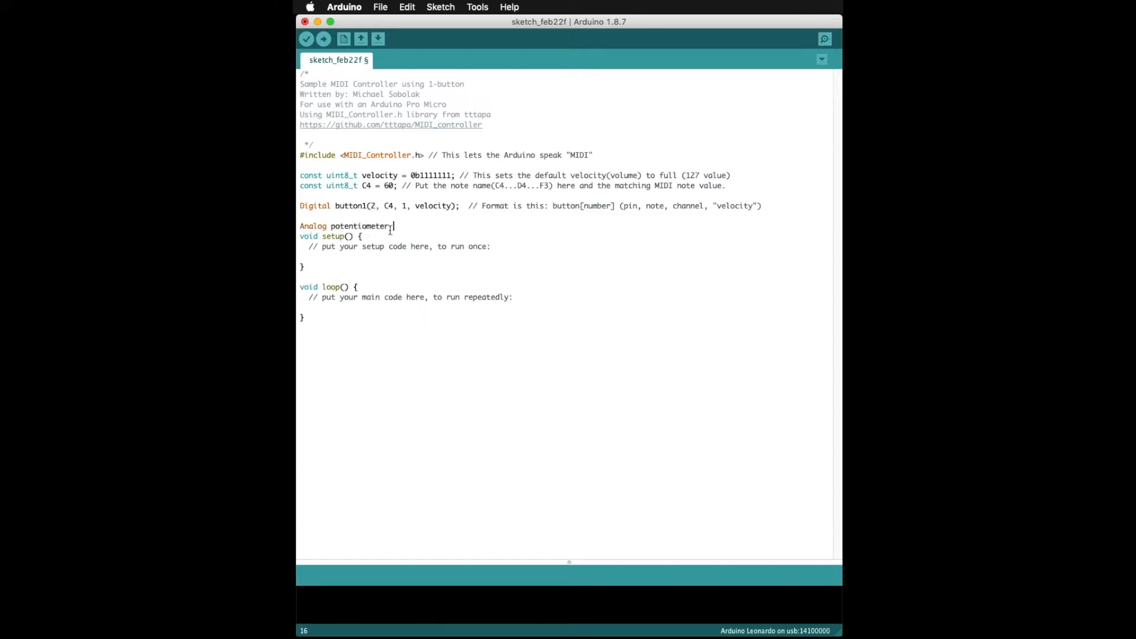
pyautogui.write('(A0, MIDI_CC::Chann')
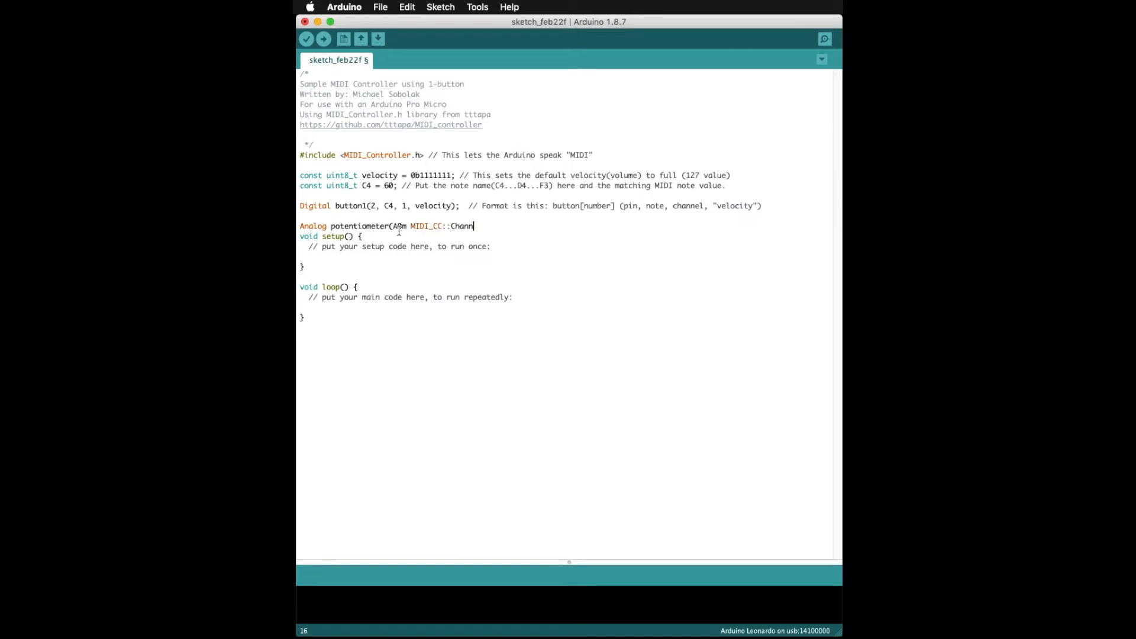
pyautogui.write('el_Volume, 1); Format is')
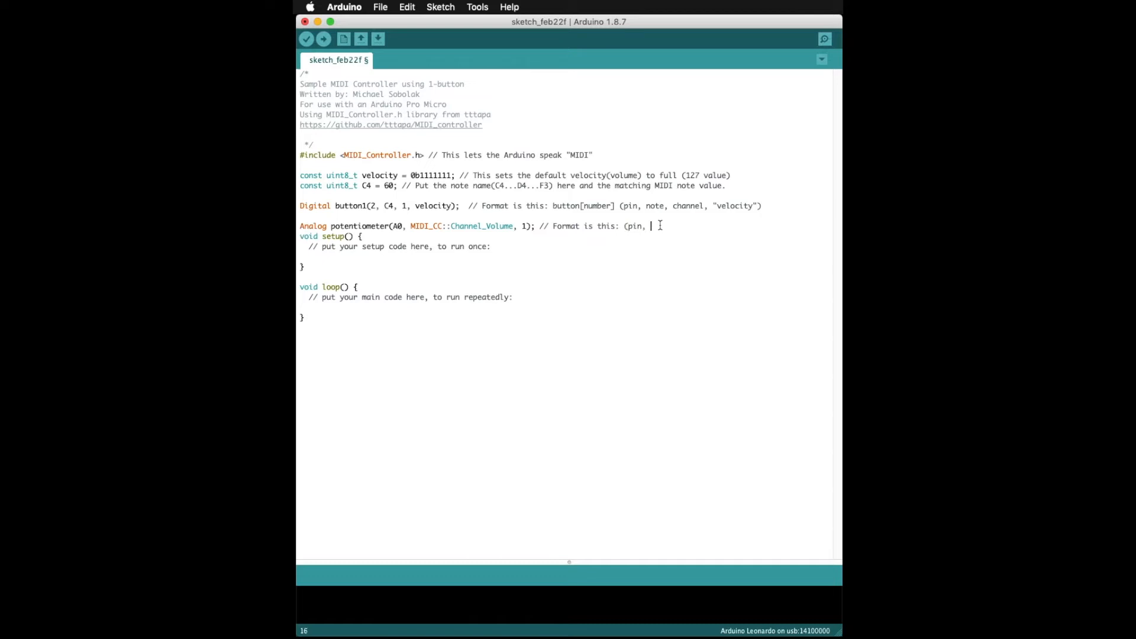
pyautogui.write('function, channel)')
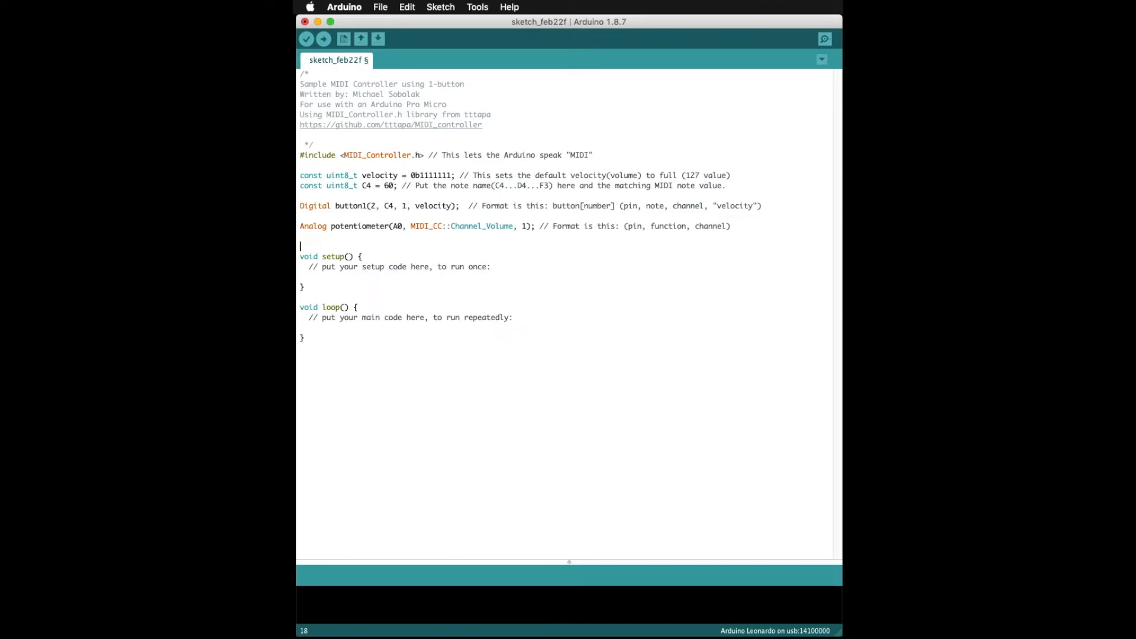
pyautogui.write('(nothing to put here this time)')
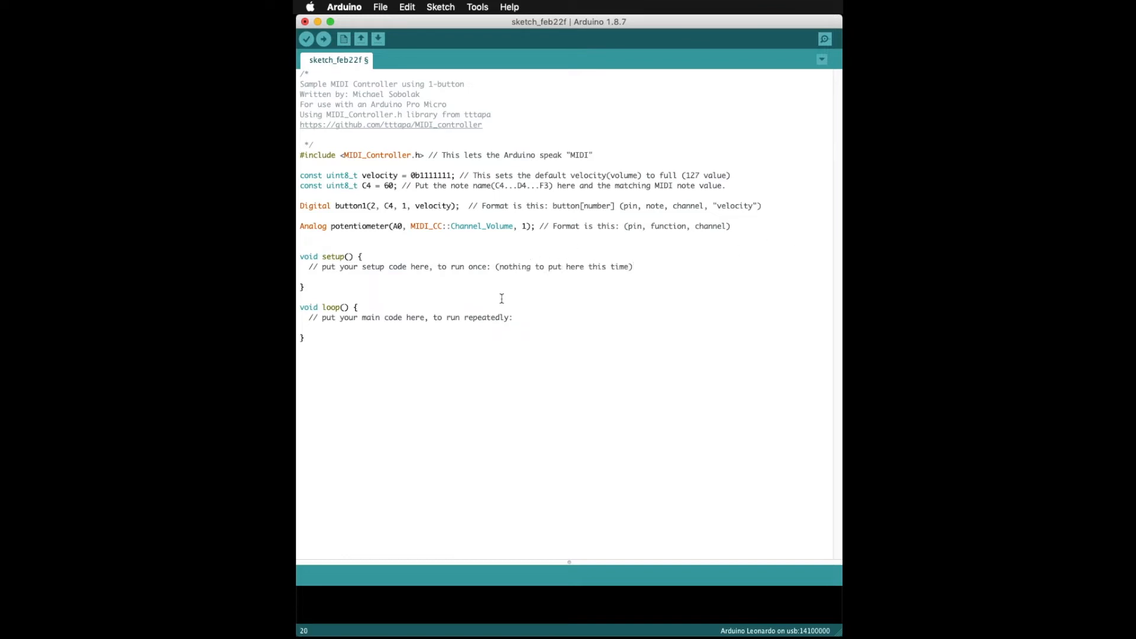
# Step: Call MIDI_Controller.refresh() in loop() with a comment that it repeatedly checks whether the button was pressed
pyautogui.write('MIDI_Controller.ref')
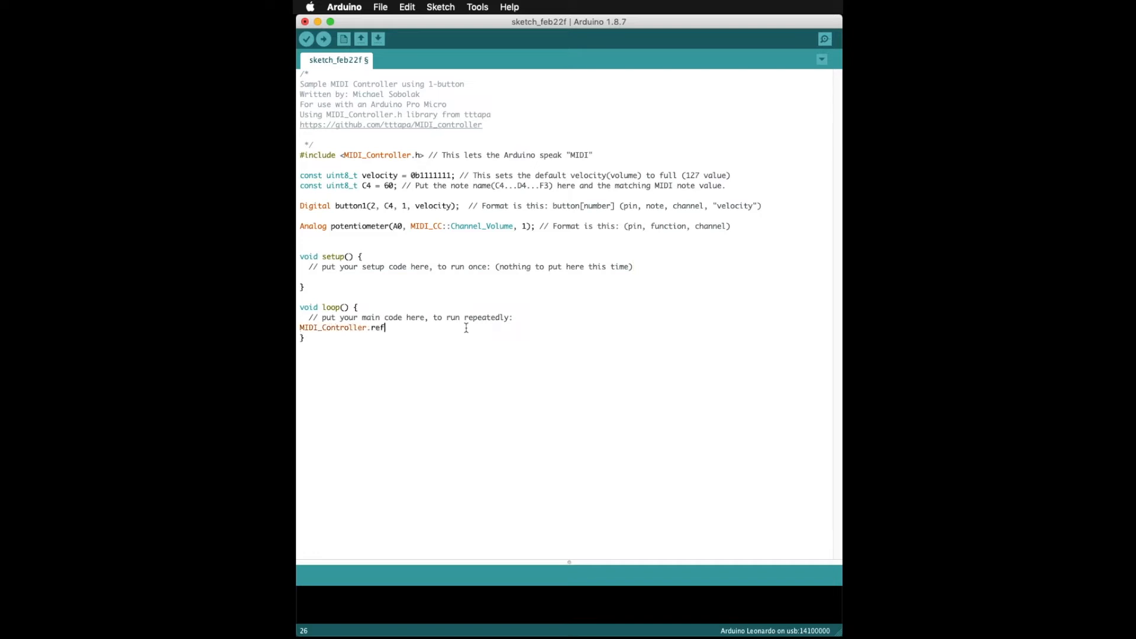
pyautogui.write('resh(); // This command runs')
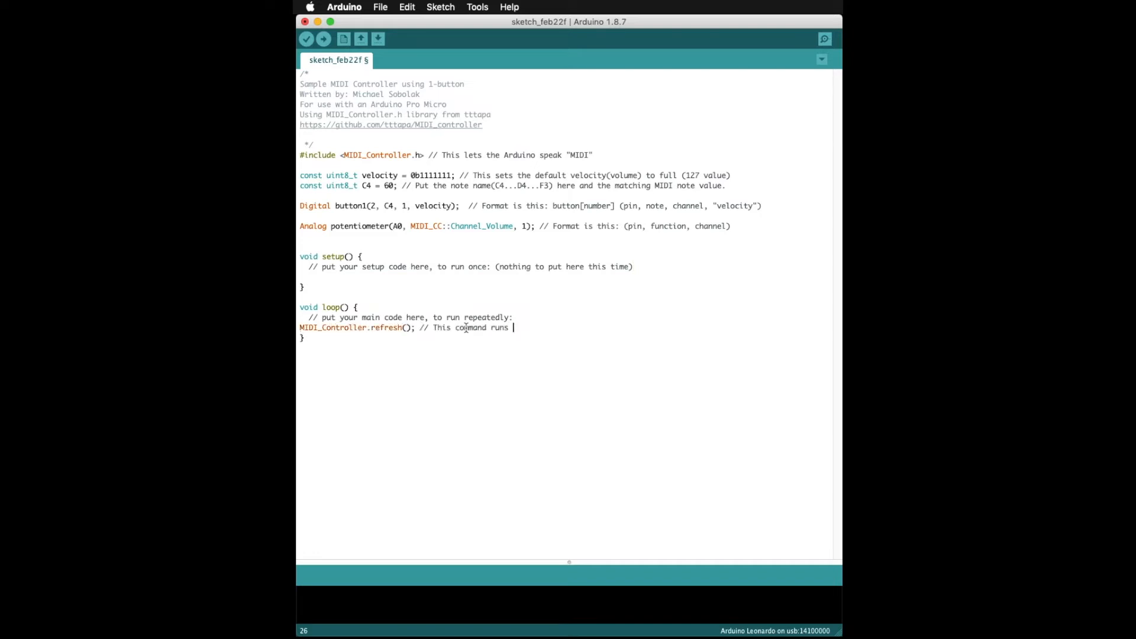
pyautogui.write('over and over to check and see if our button has been pressed')
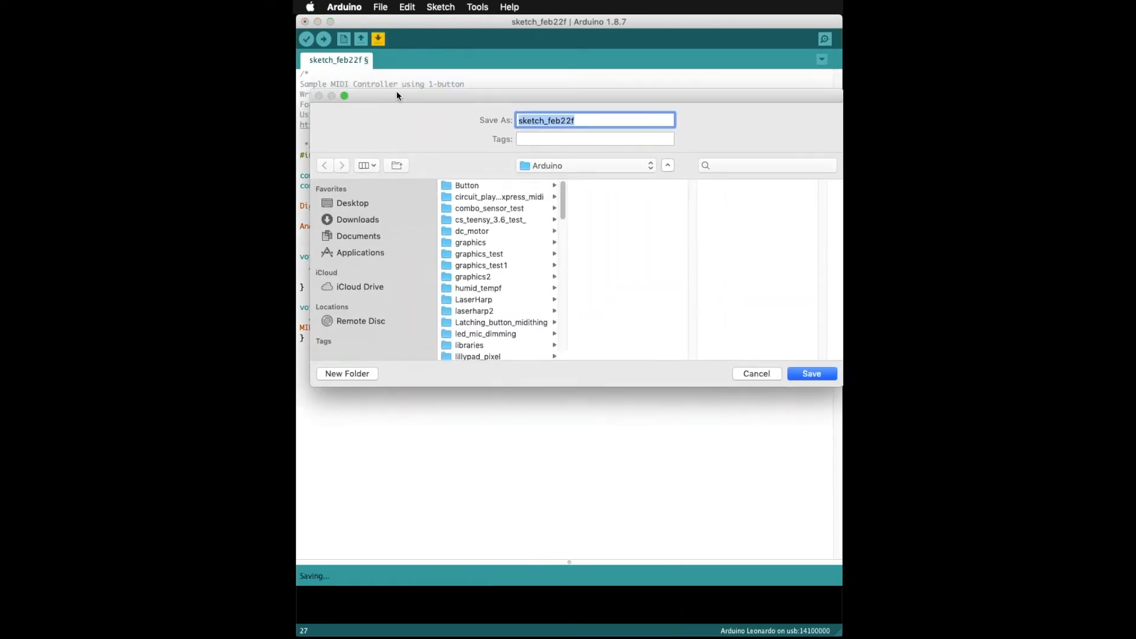
# Step: Save the sketch as MIDI 1-button tutorial, then compile and upload it to the board
pyautogui.write('MIDI 1-button')
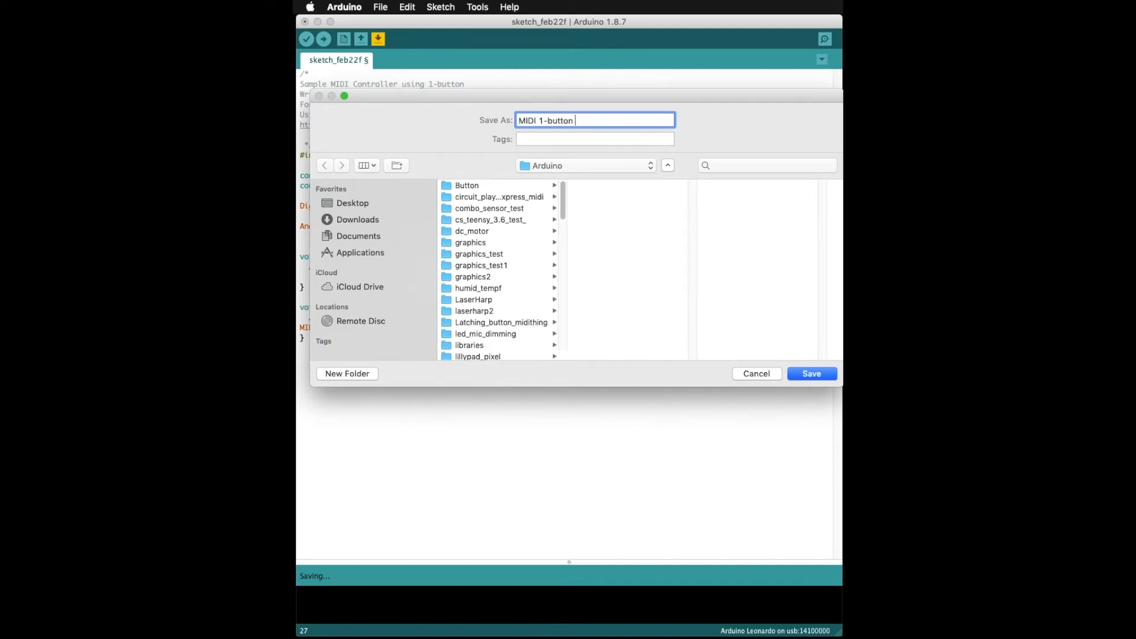
pyautogui.click(810, 373)
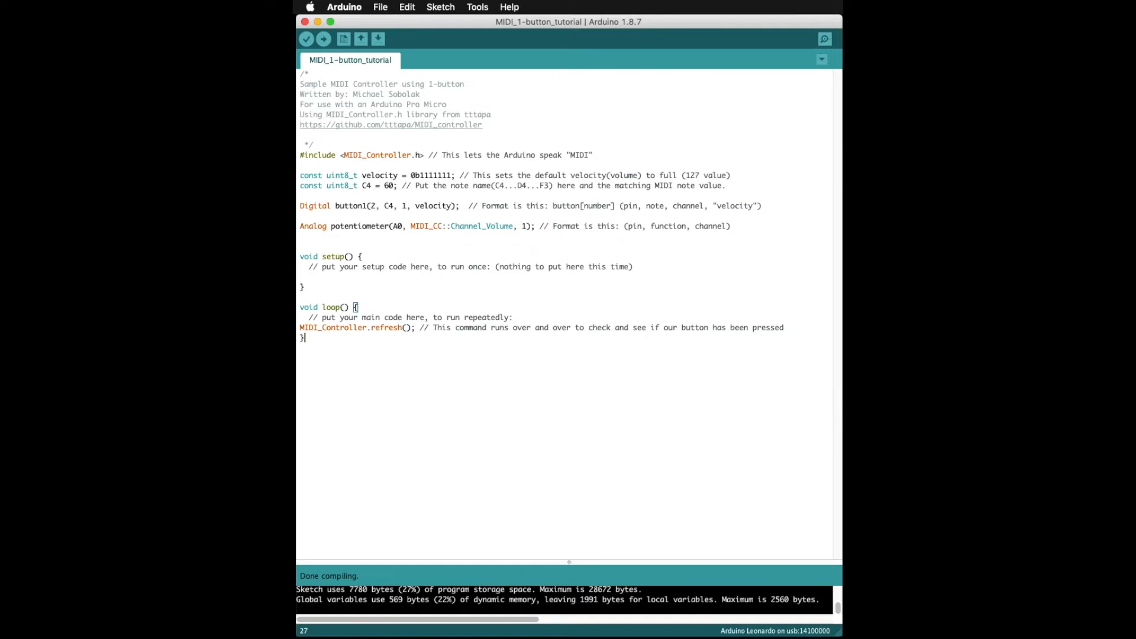
pyautogui.click(476, 8)
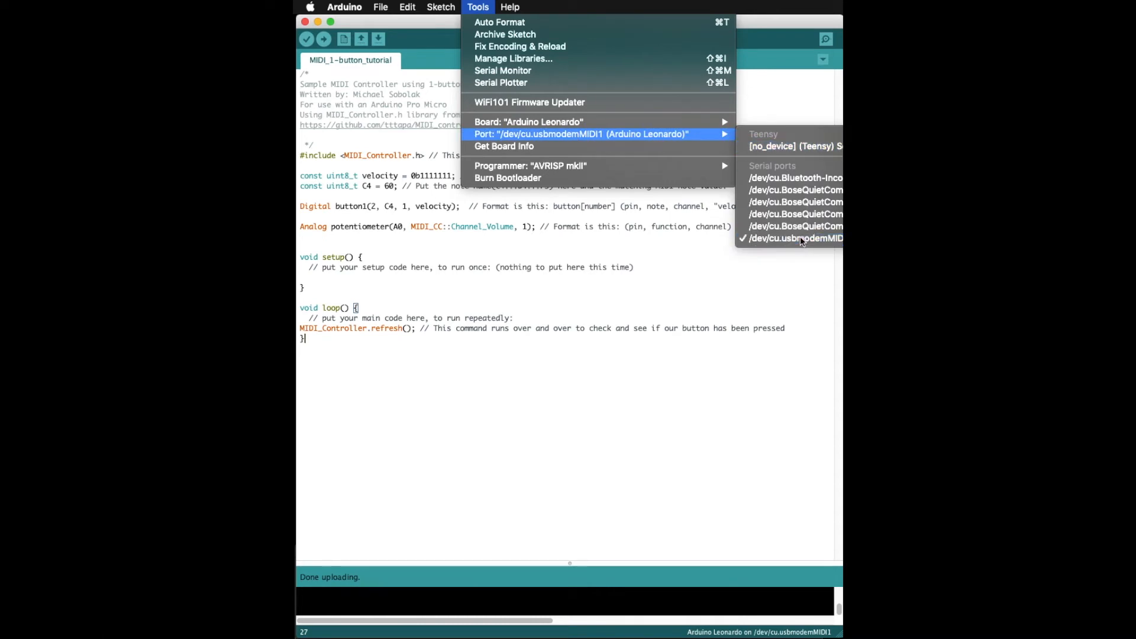
# Step: Select the /dev/cu.usbmodemMIDI1 (Arduino Leonardo) port
pyautogui.click(323, 38)
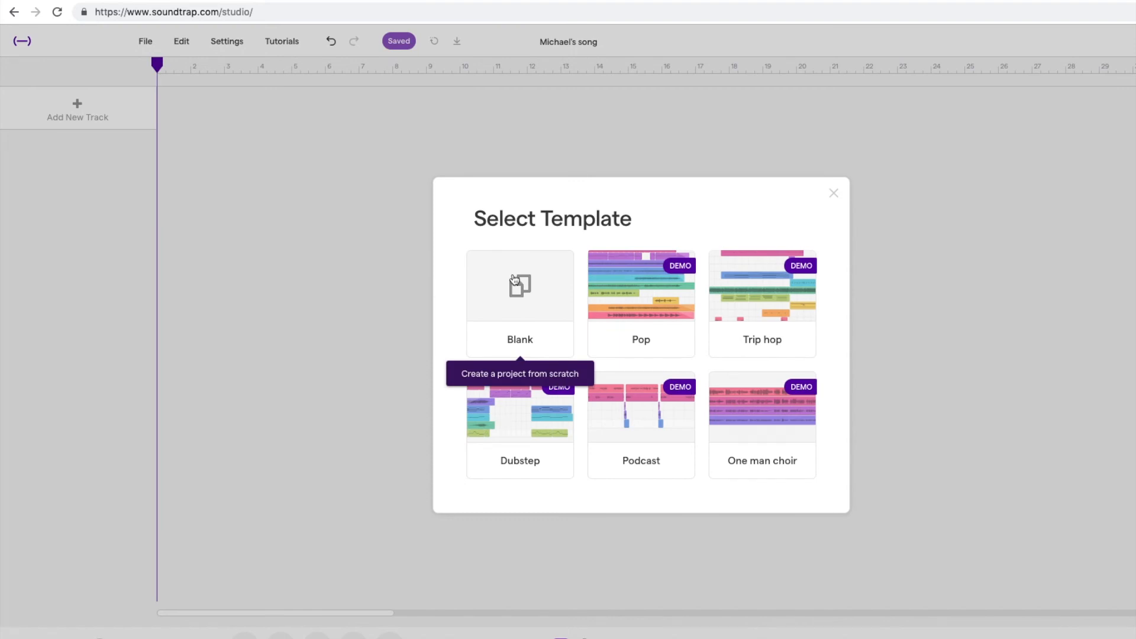
# Step: Start a blank project and add a new Synthesizer track (Dubstep Growler)
pyautogui.click(519, 285)
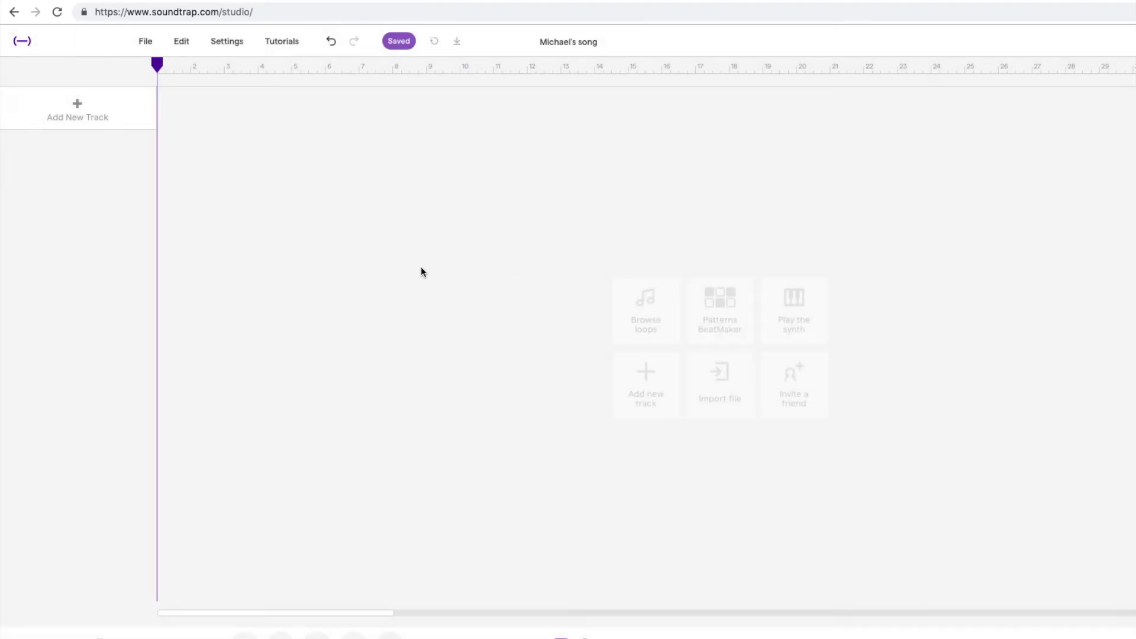
pyautogui.click(645, 384)
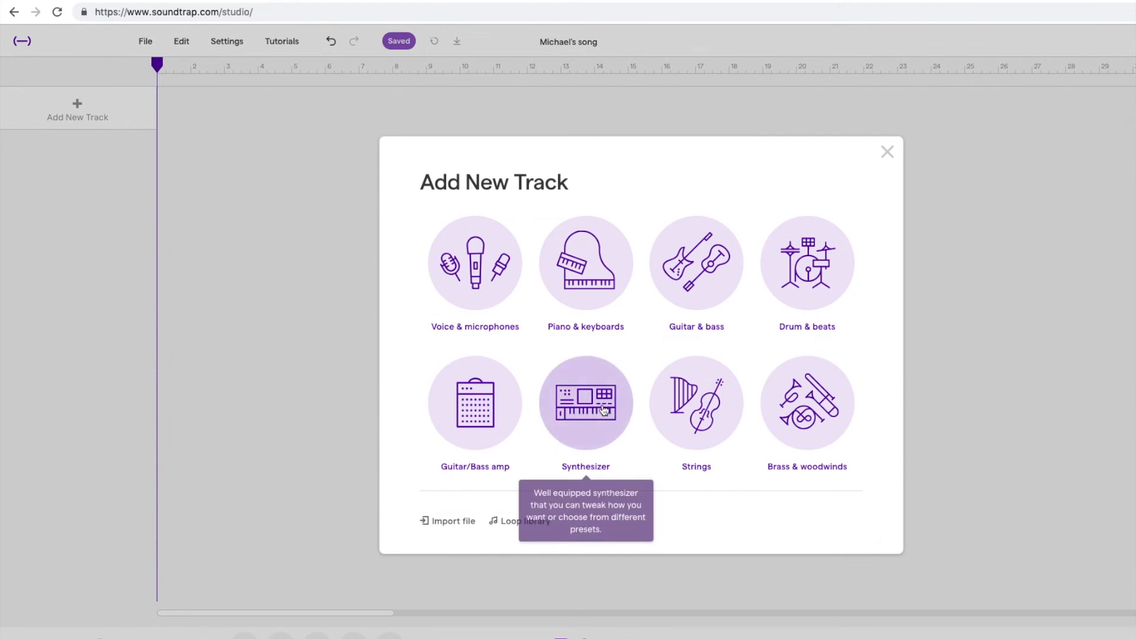
pyautogui.click(584, 402)
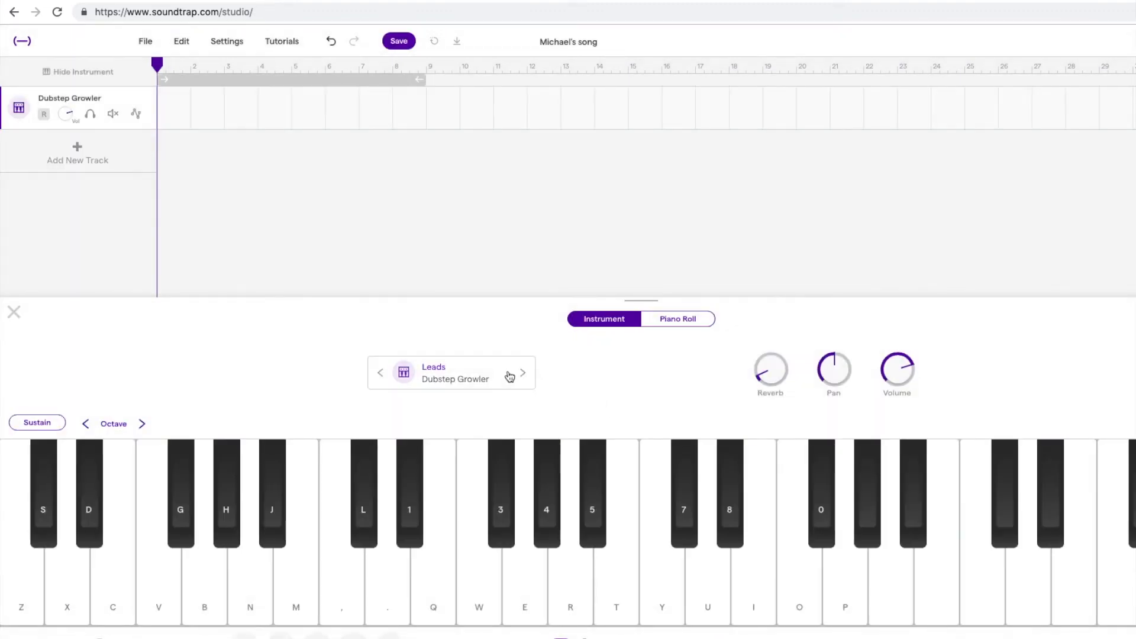
pyautogui.click(227, 41)
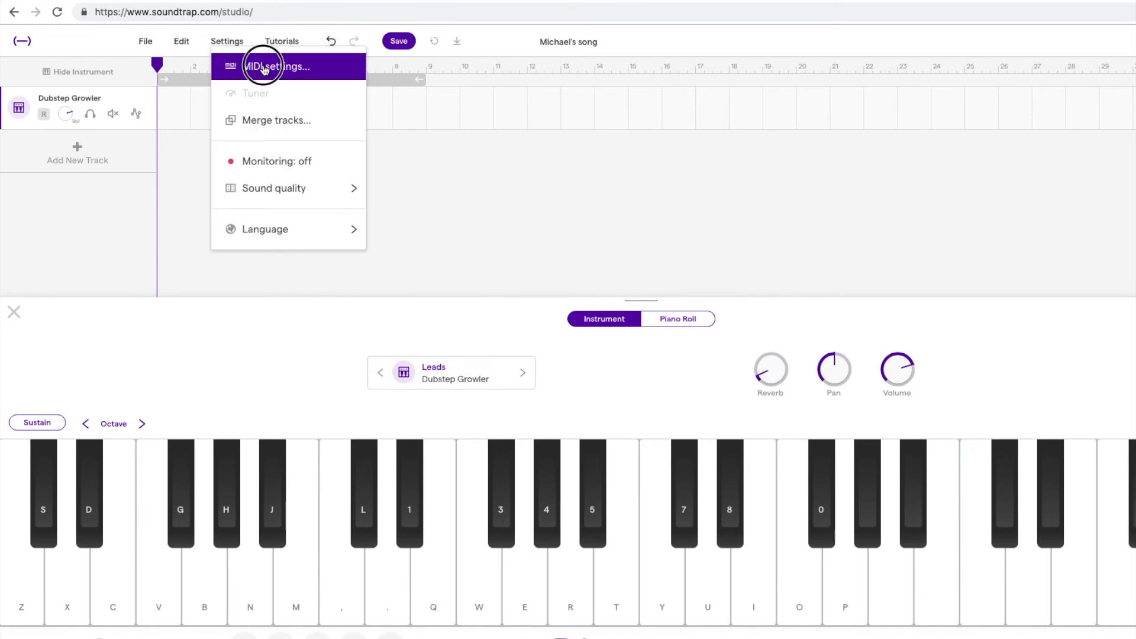
# Step: Choose Arduino Leonardo as the MIDI input device and arm the Dubstep Growler track for recording
pyautogui.click(277, 66)
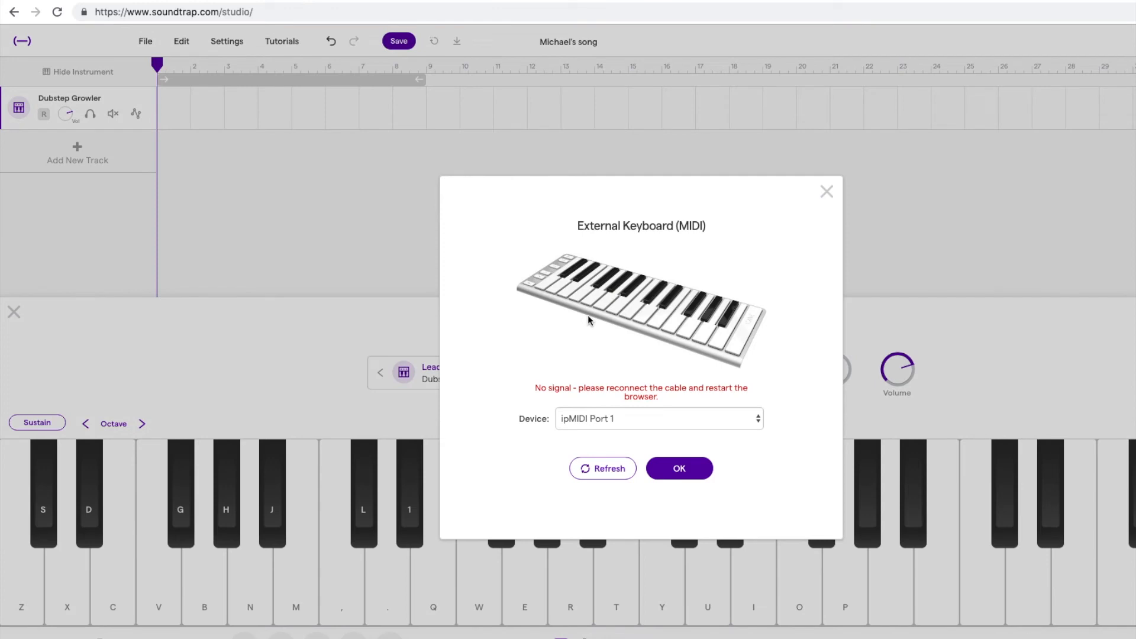
pyautogui.click(658, 417)
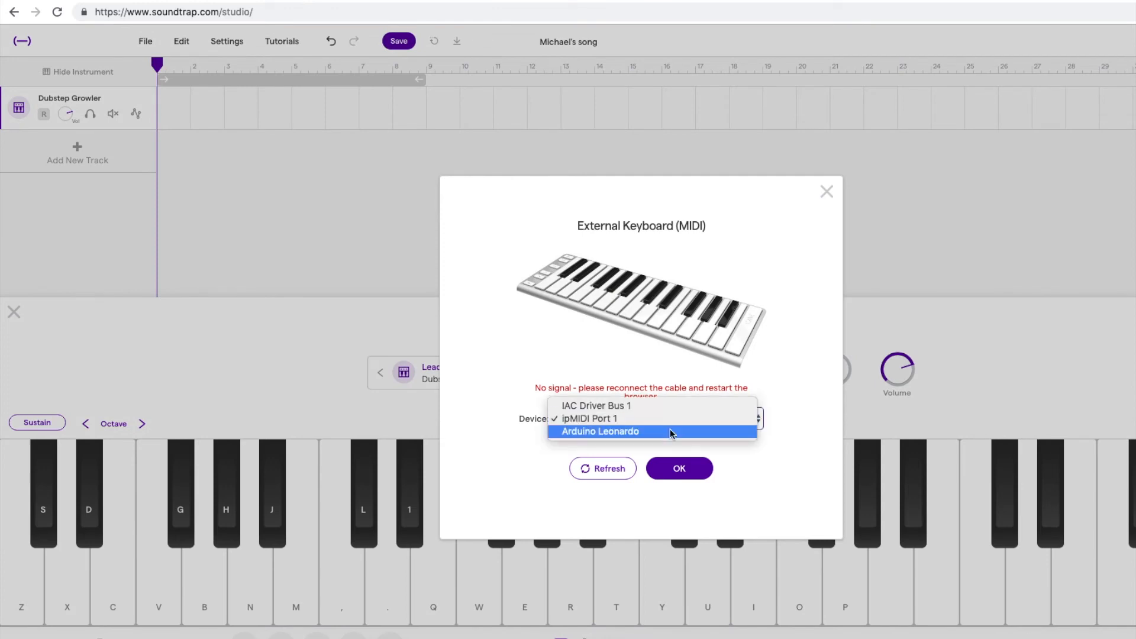
pyautogui.click(679, 469)
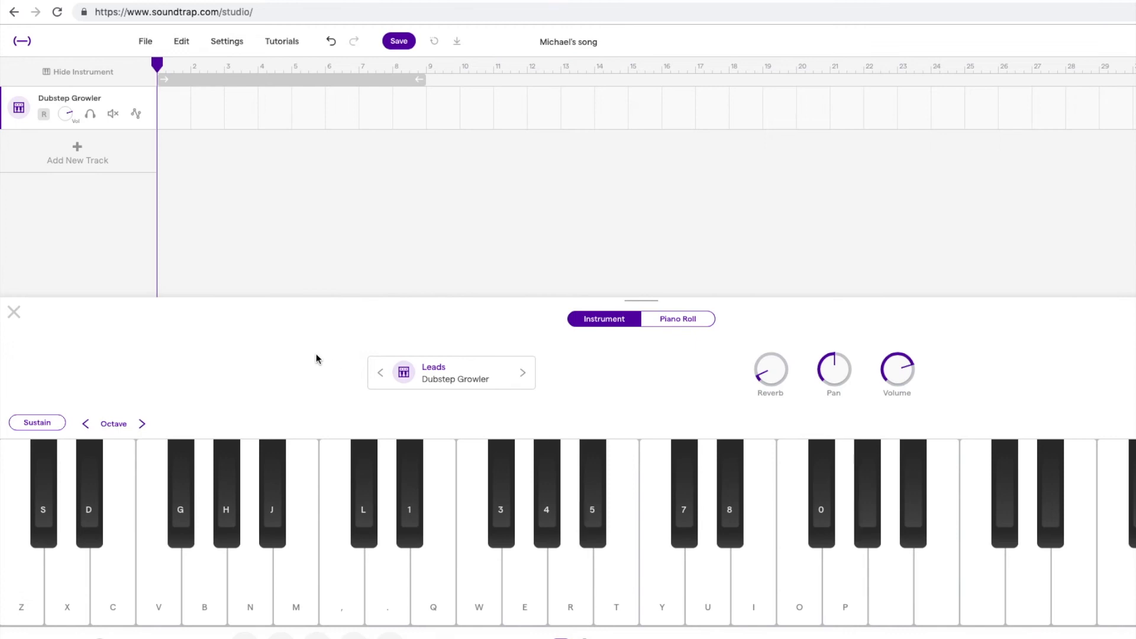
pyautogui.click(44, 113)
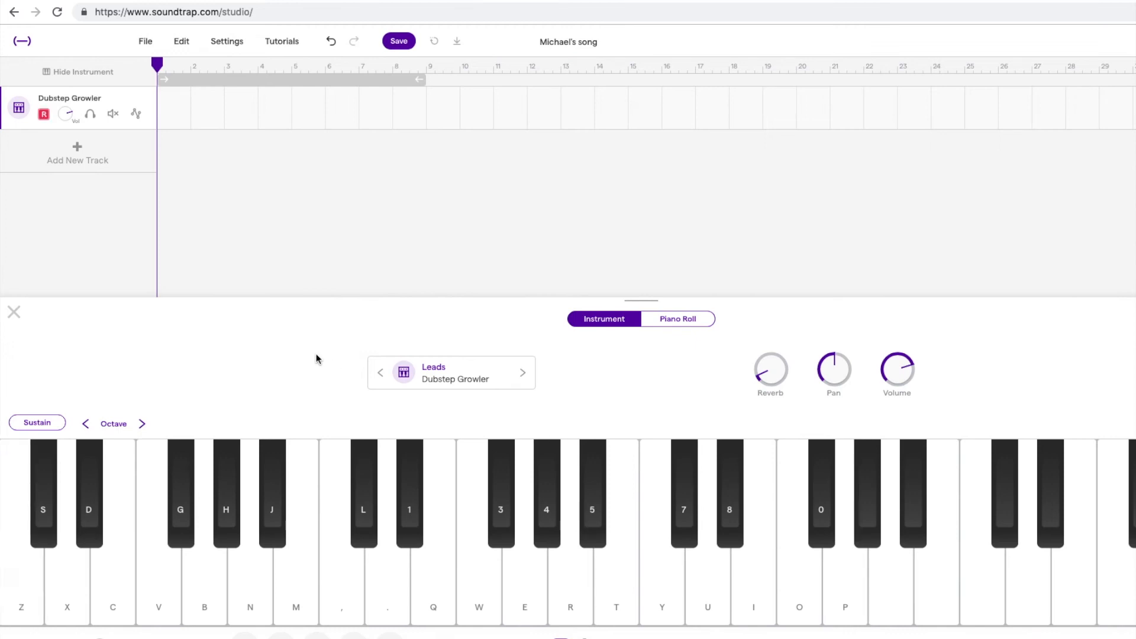